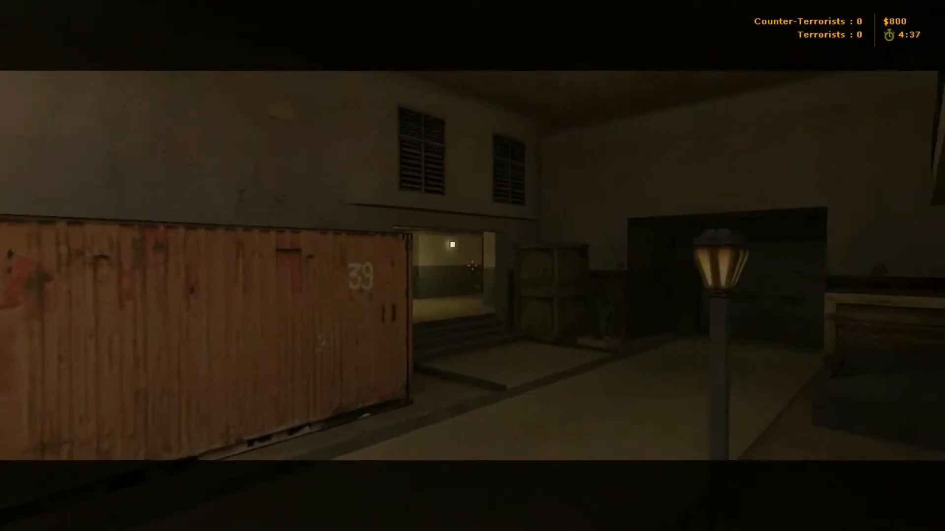
pyautogui.moveTo(473, 265)
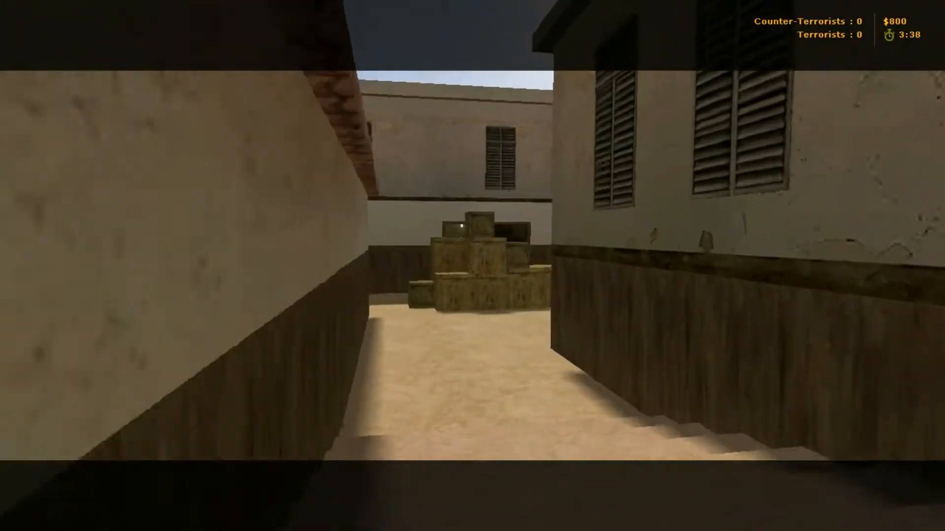
pyautogui.moveTo(472, 266)
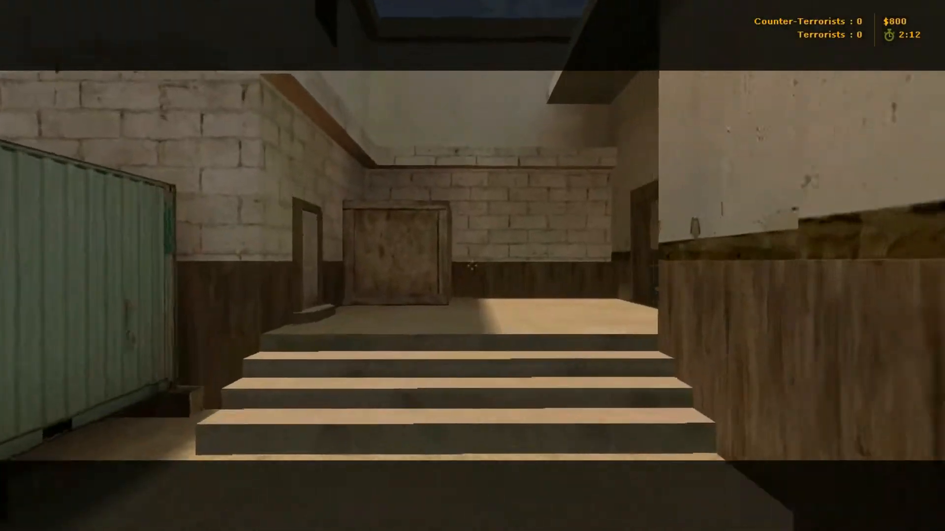
pyautogui.moveTo(472, 265)
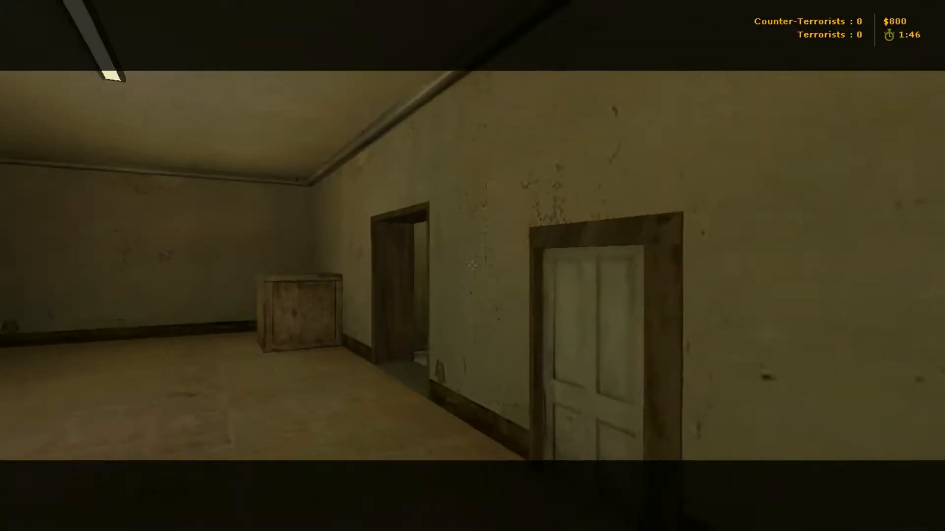
pyautogui.moveTo(473, 265)
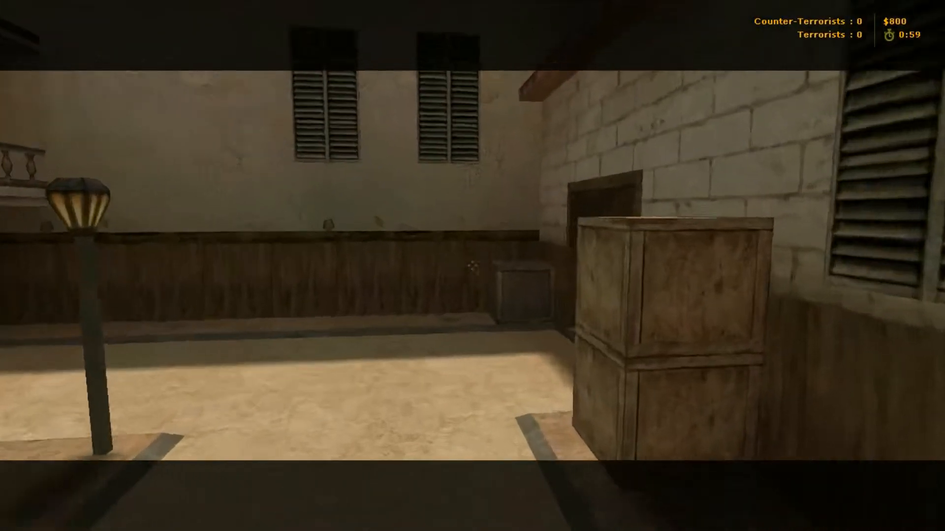
pyautogui.moveTo(473, 266)
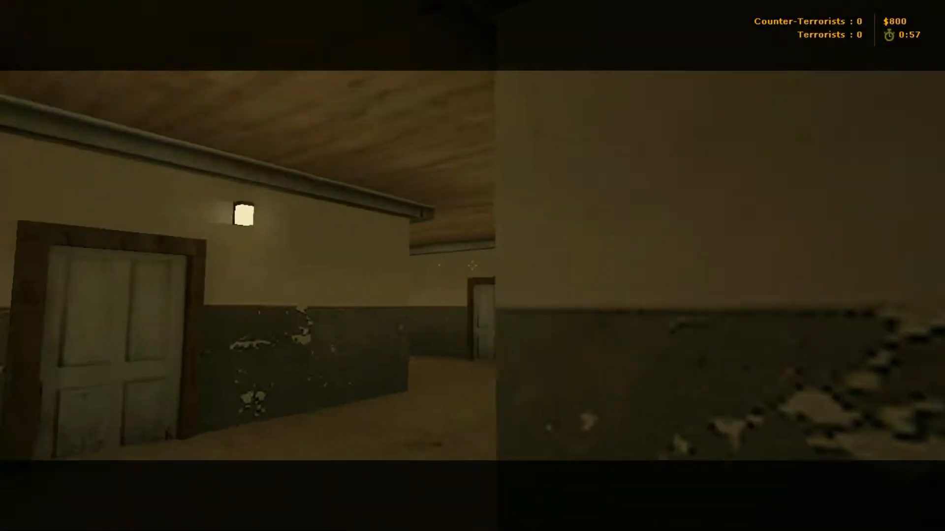
pyautogui.moveTo(473, 265)
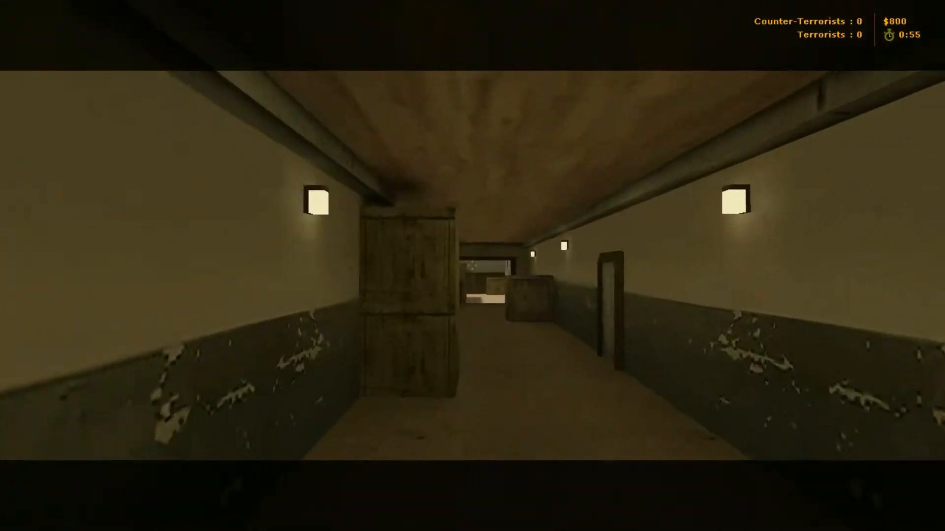